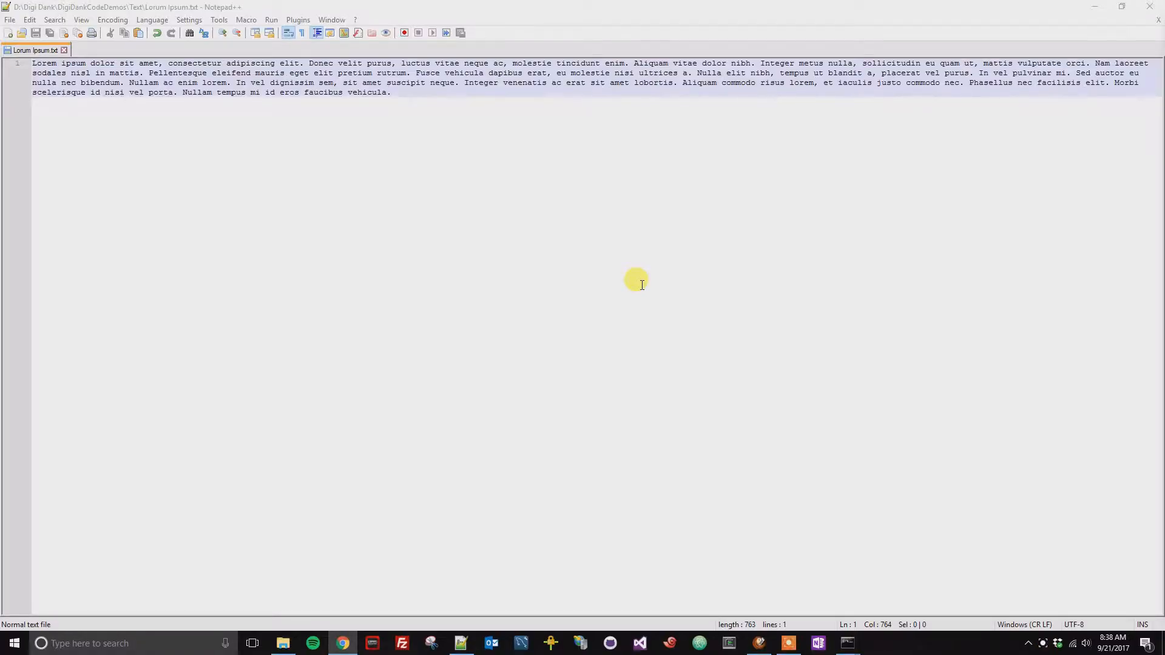
pyautogui.moveTo(480, 162)
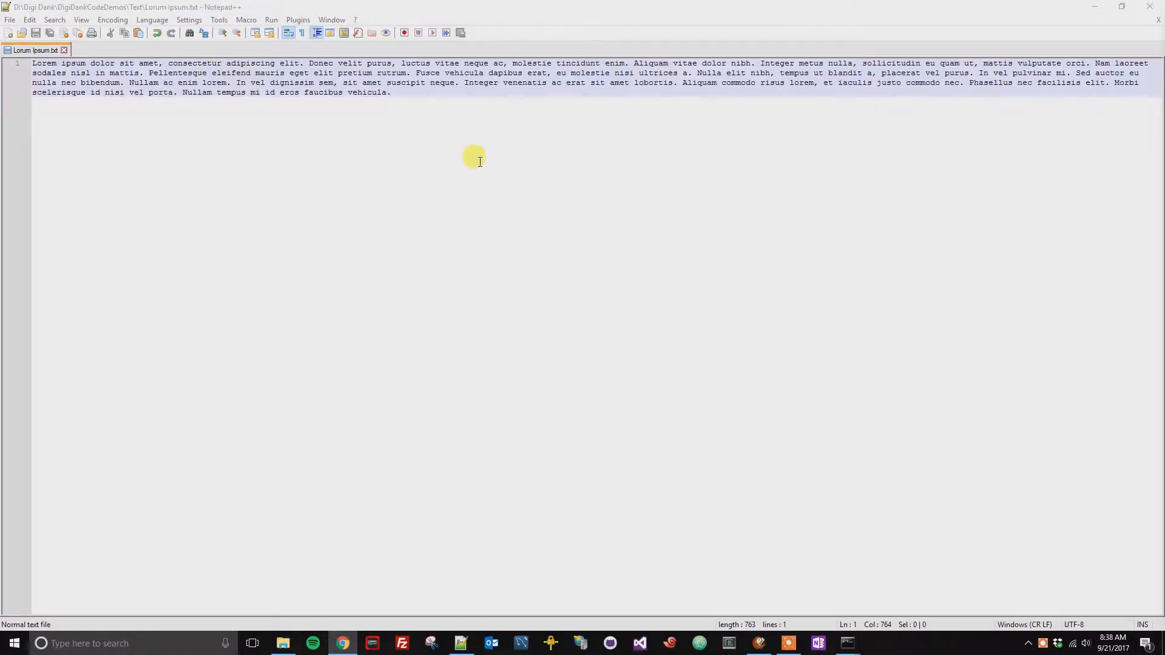
pyautogui.moveTo(291, 108)
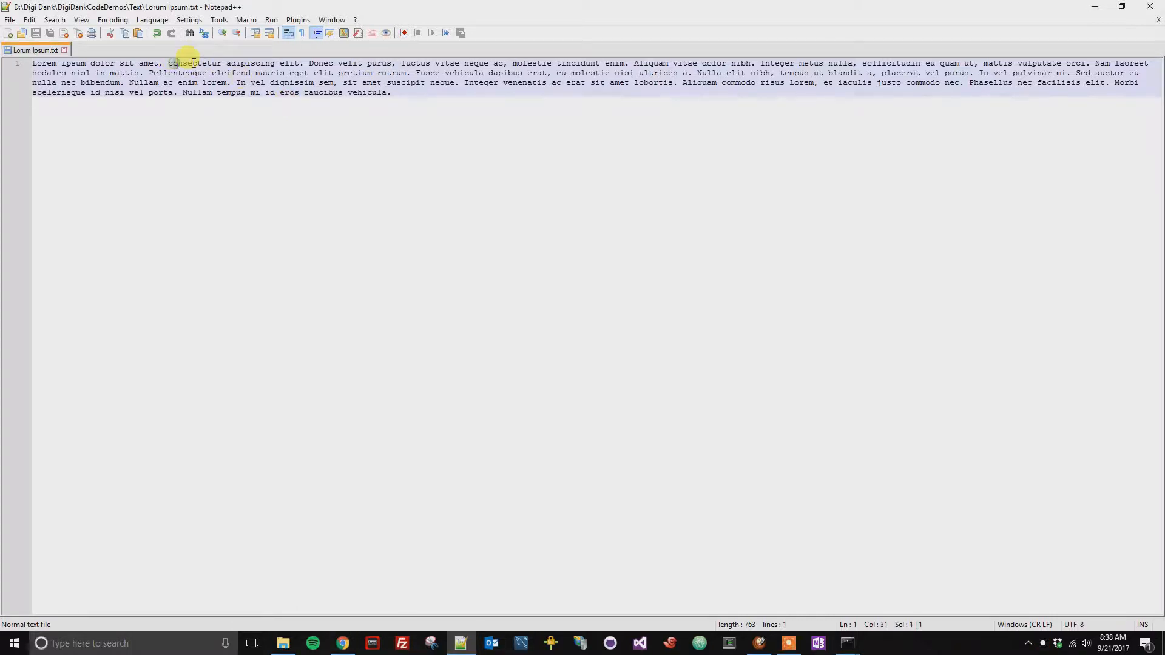
# Select the word 'consectetur', zoom in once, then zoom out twice below normal size.
pyautogui.doubleClick(193, 62)
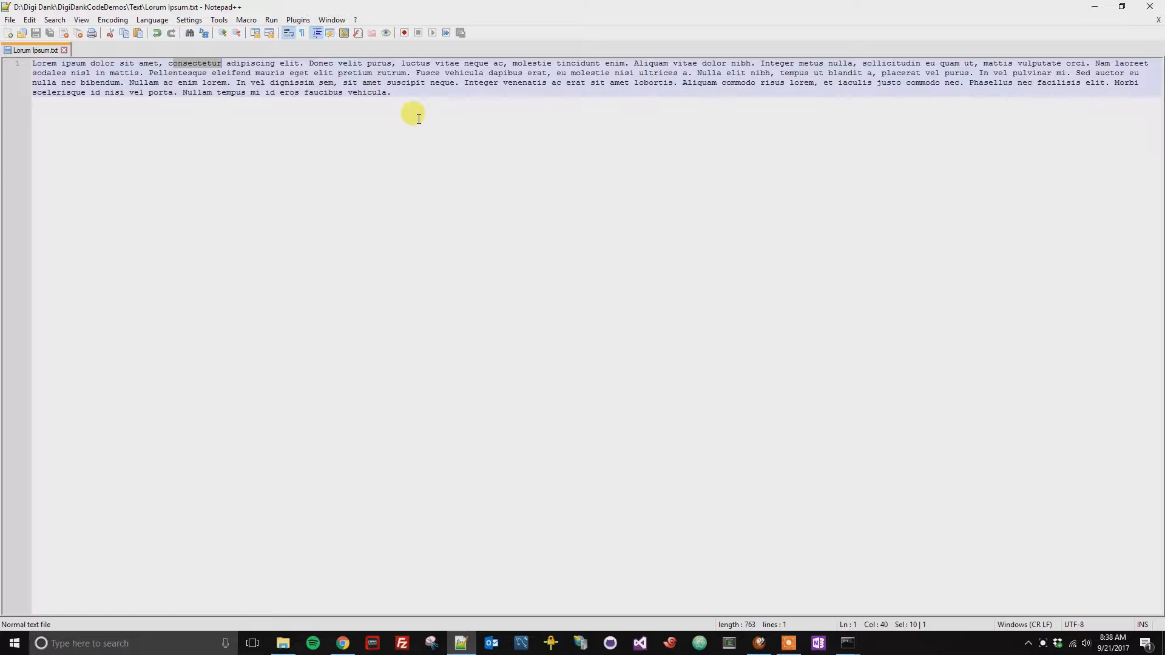
pyautogui.moveTo(386, 99)
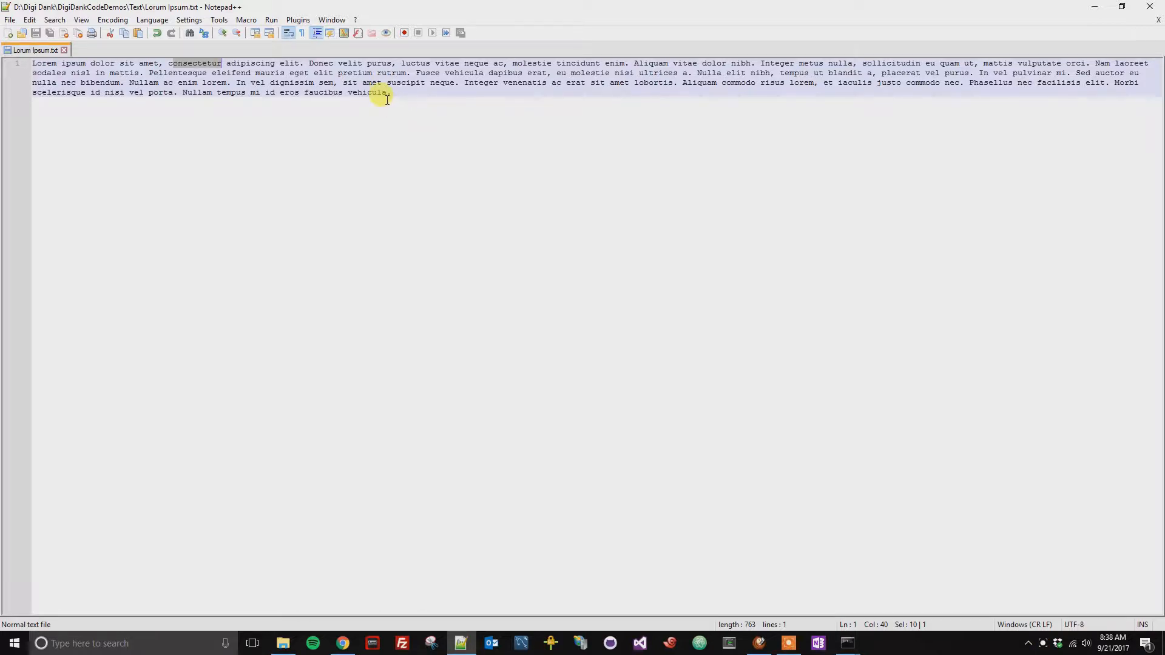
pyautogui.moveTo(321, 61)
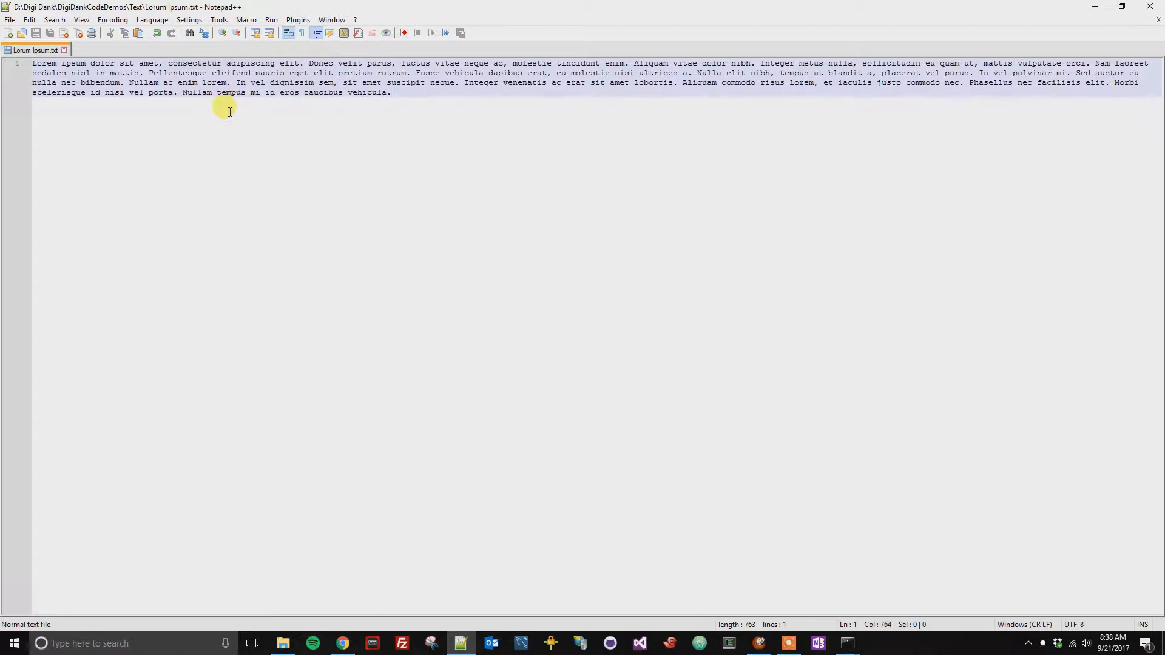
pyautogui.click(222, 33)
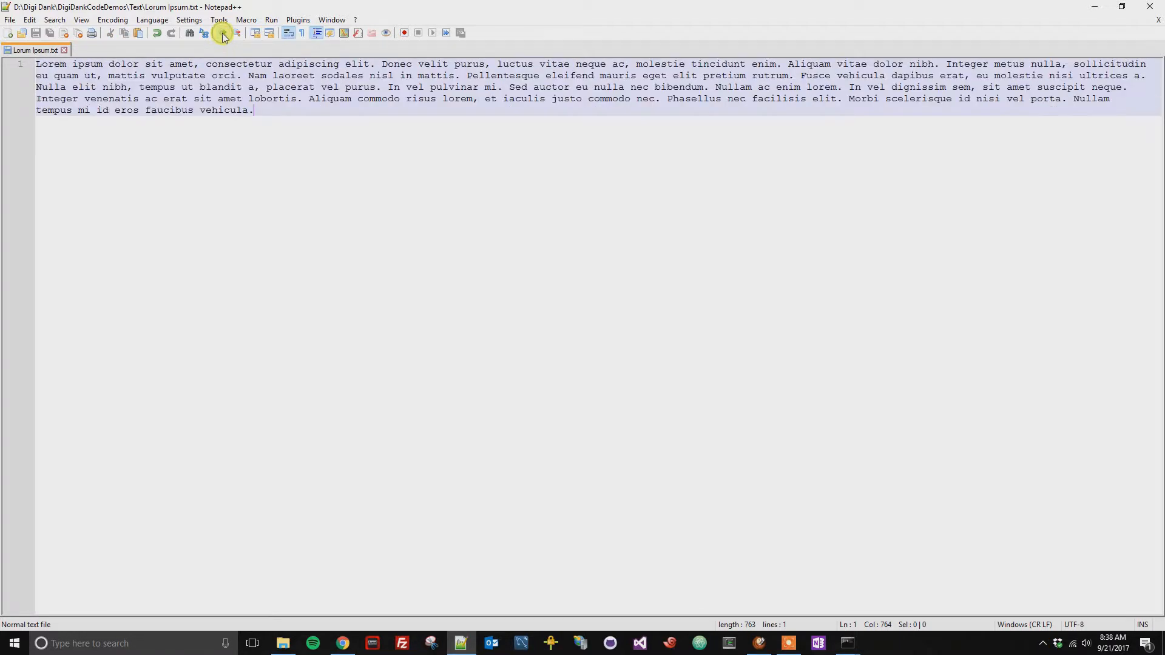
pyautogui.click(222, 32)
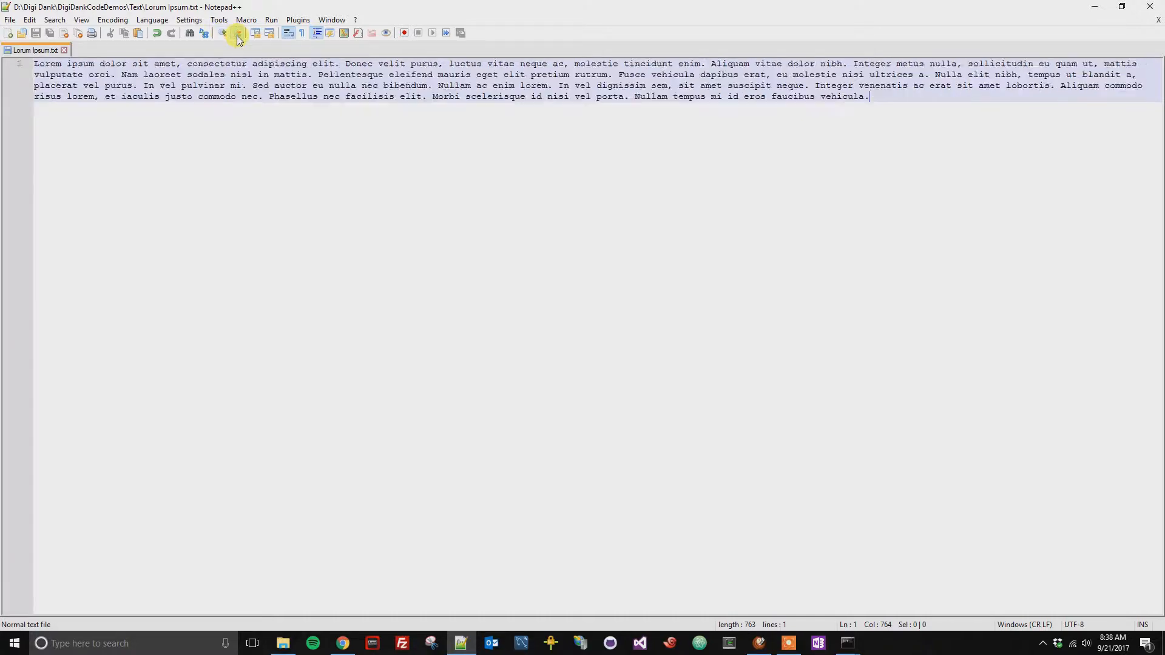
pyautogui.click(236, 32)
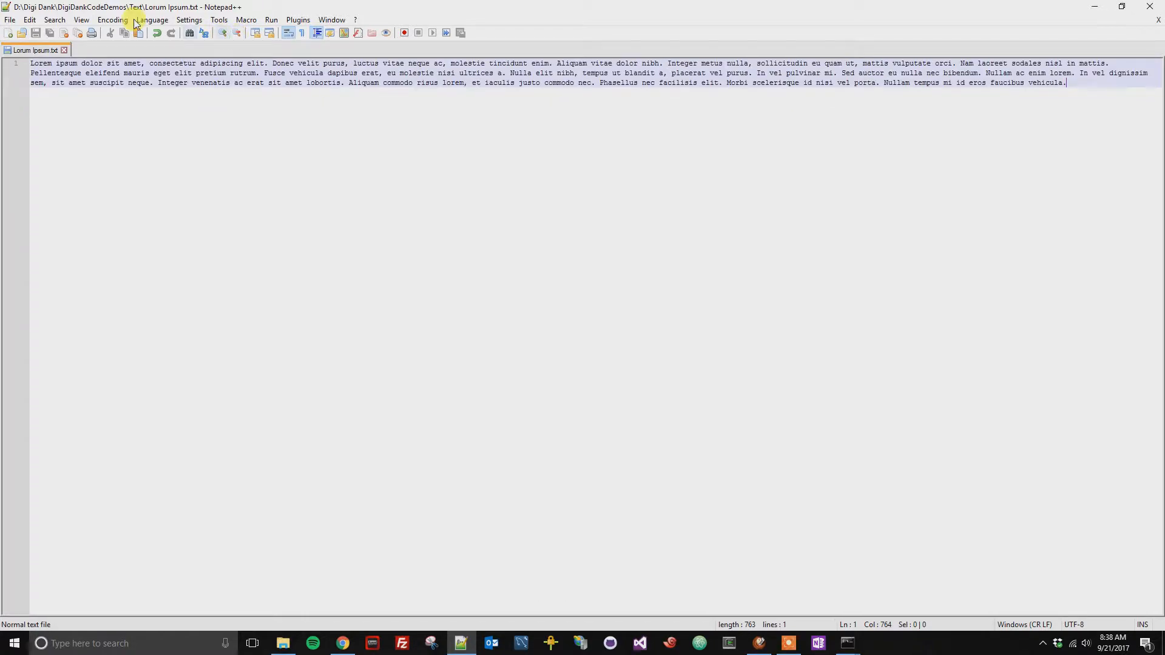
# Restore the Lorem Ipsum text to its default zoom via View > Zoom.
pyautogui.click(81, 20)
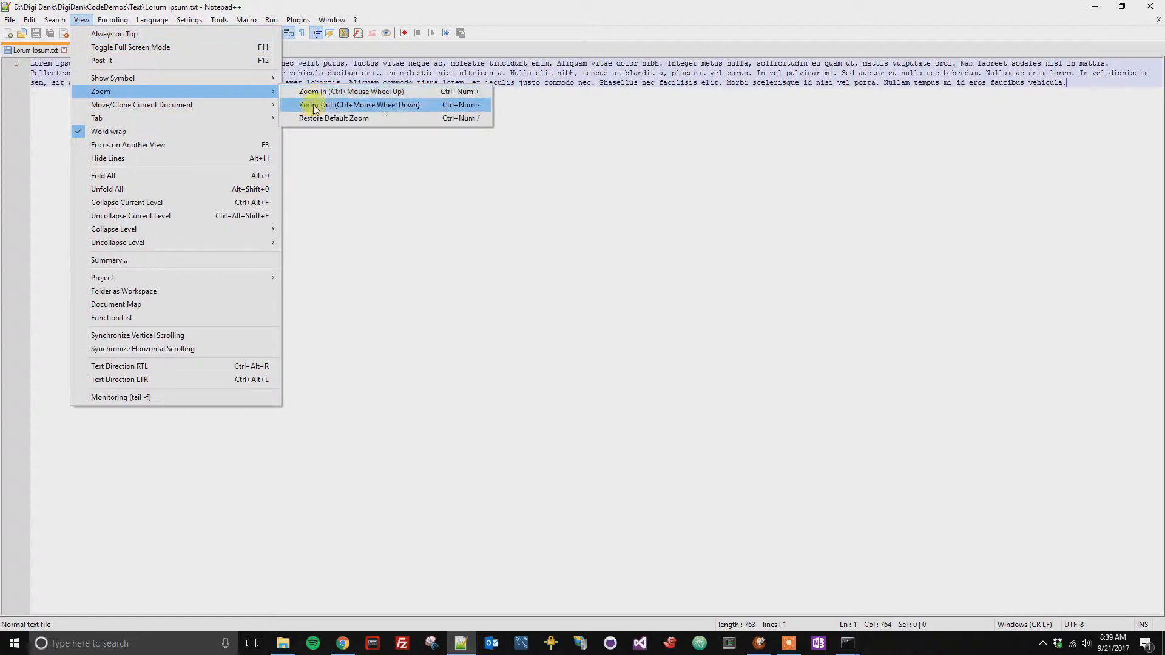
pyautogui.click(358, 105)
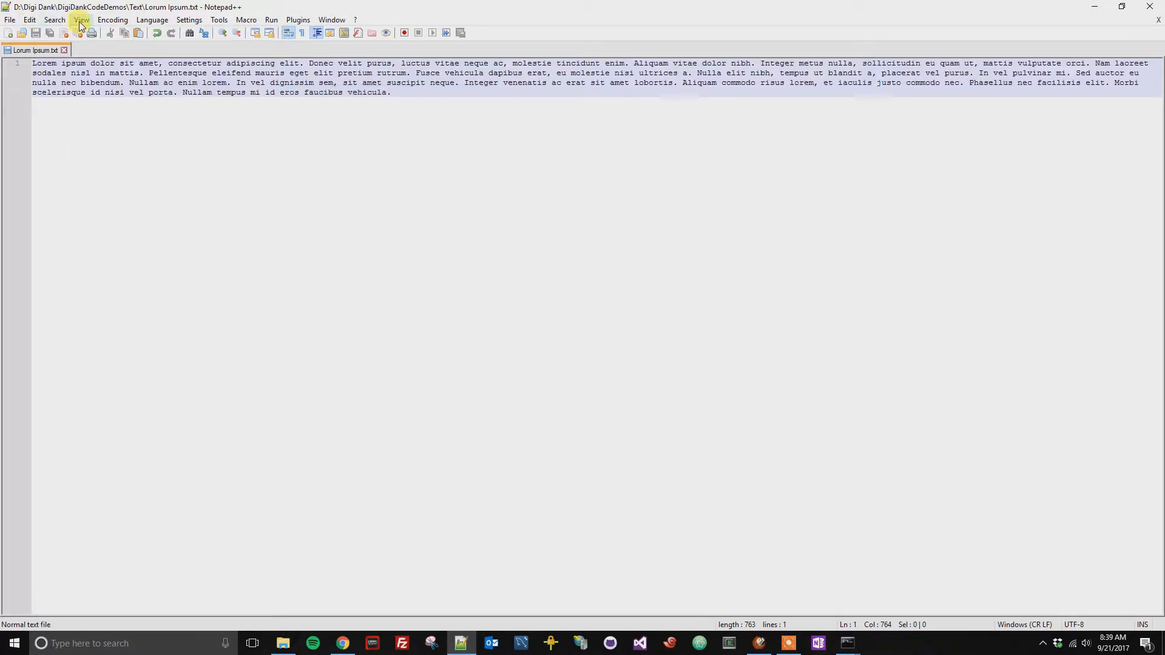
pyautogui.click(80, 19)
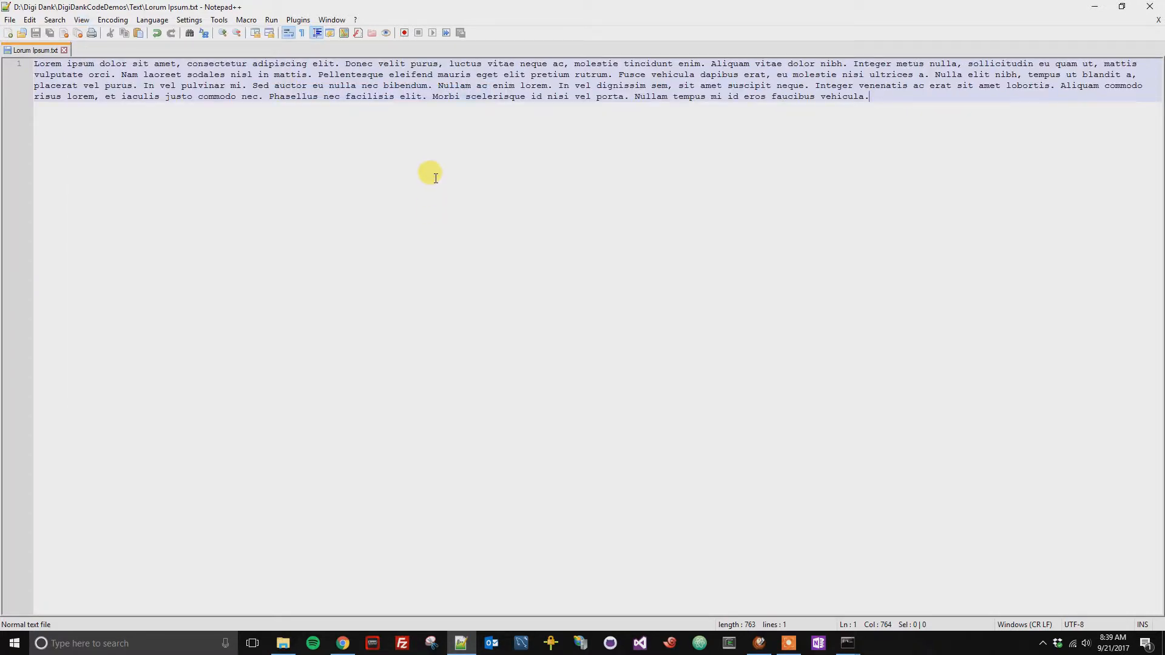
pyautogui.moveTo(407, 147)
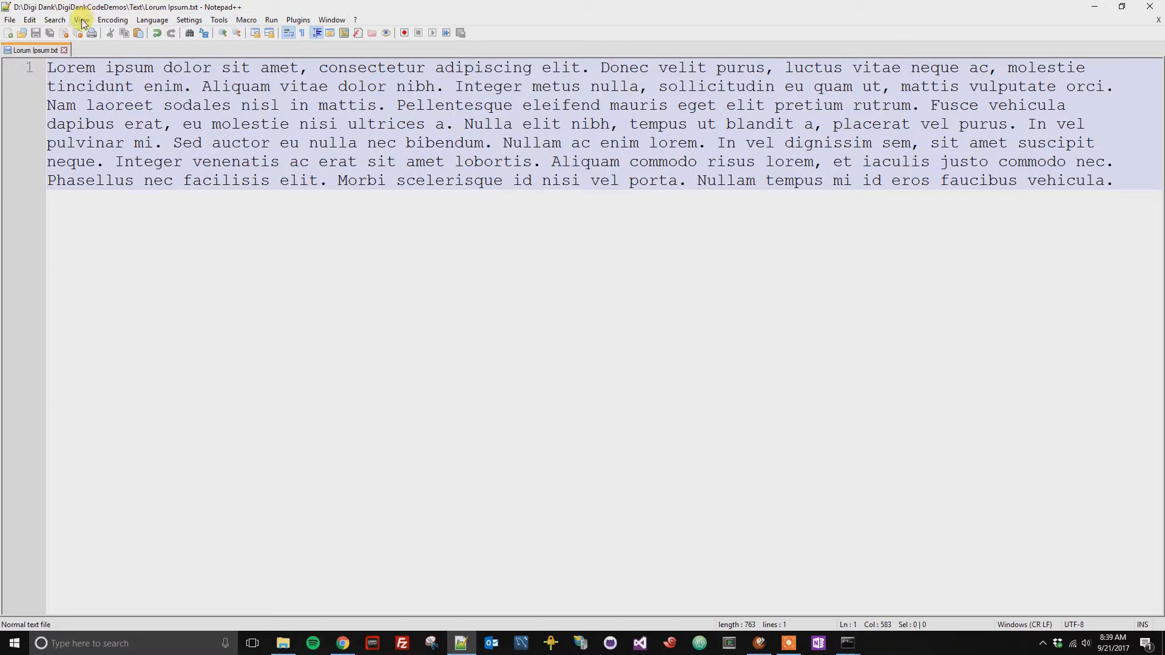
# Return to the View > Zoom menu after enlarging the text to fill the window.
pyautogui.click(81, 19)
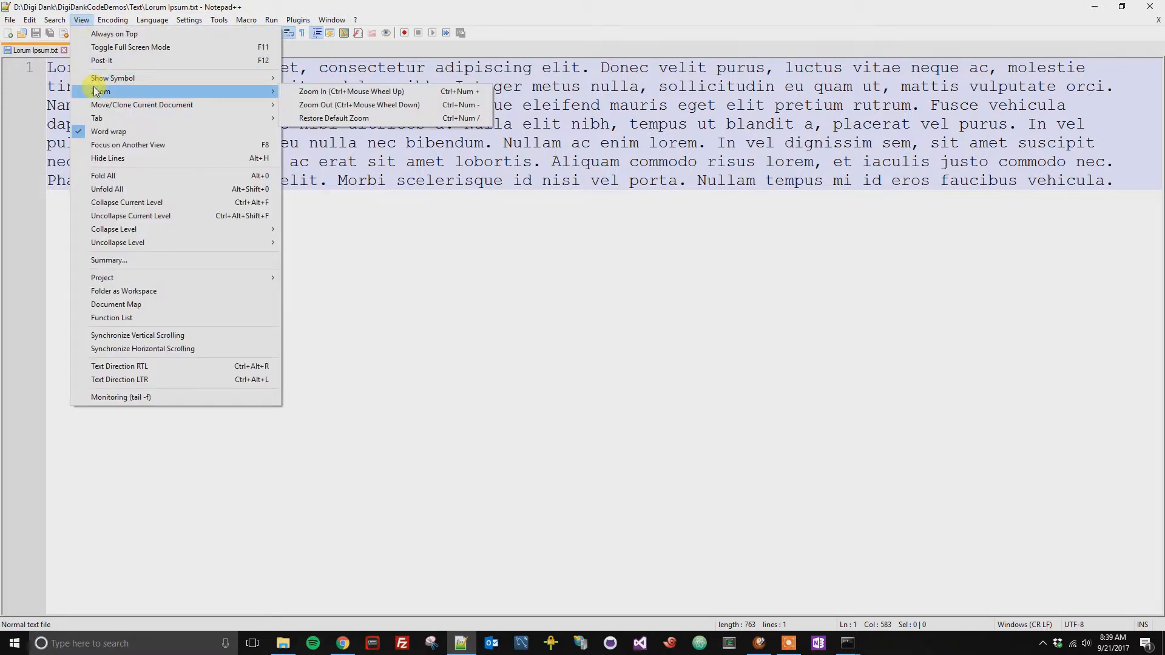